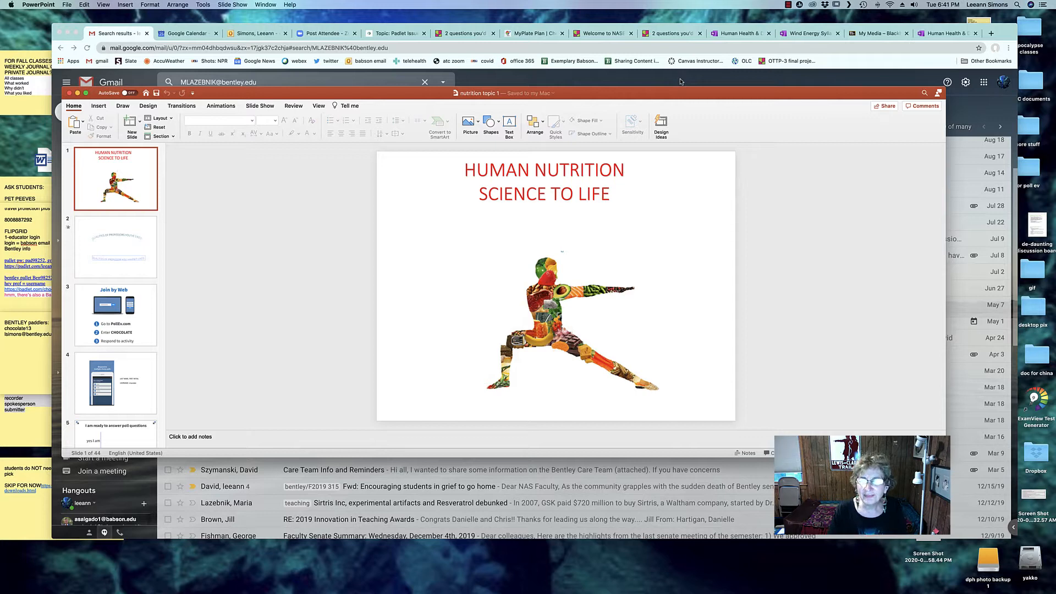
mouse_move(581, 78)
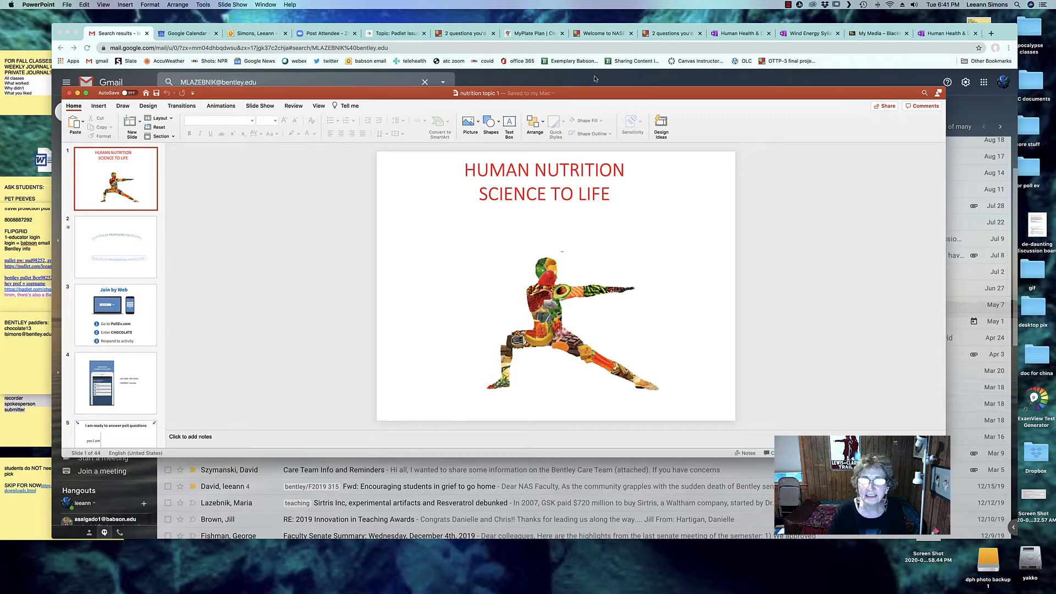
mouse_move(612, 54)
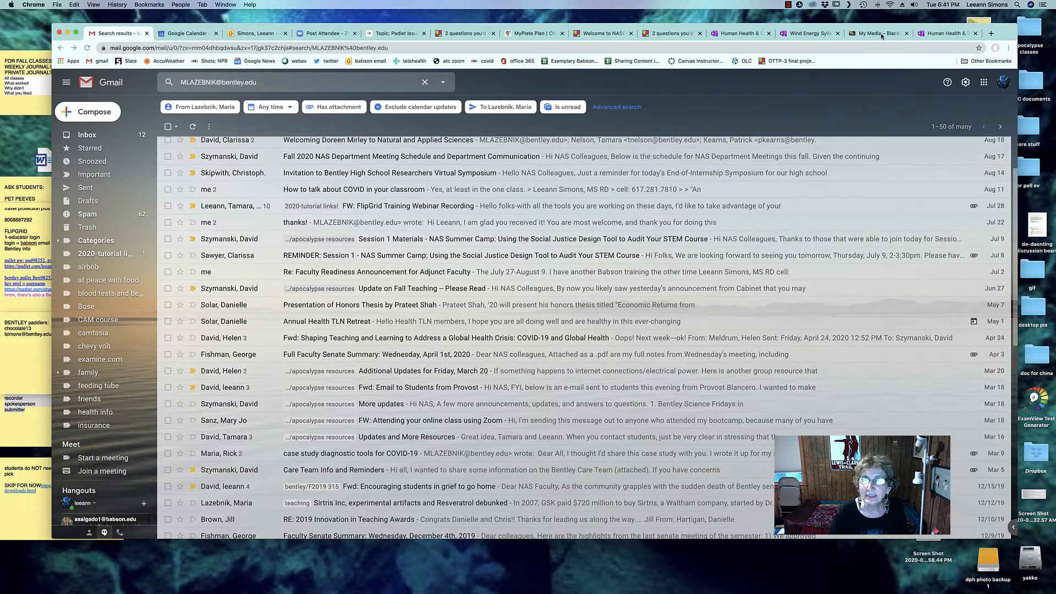
Switch to the My Media – Blackboard tab in Chrome and focus the address bar.
click(875, 32)
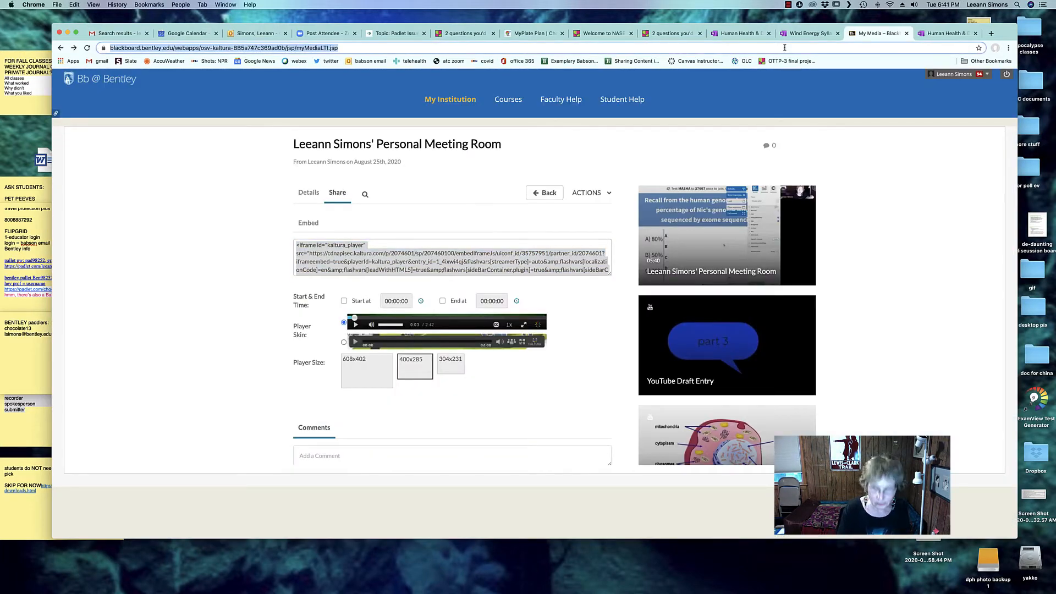
click(451, 261)
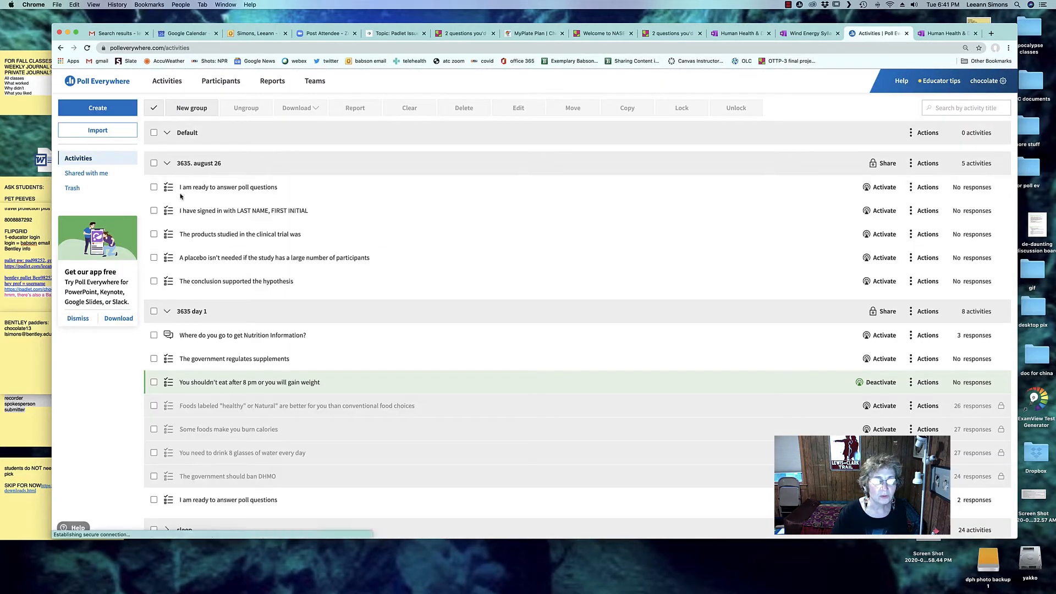
Mark the eating-after-8-pm, foods-labeled-healthy and 8-glasses-of-water polls in the Activities list.
scroll(down, 3)
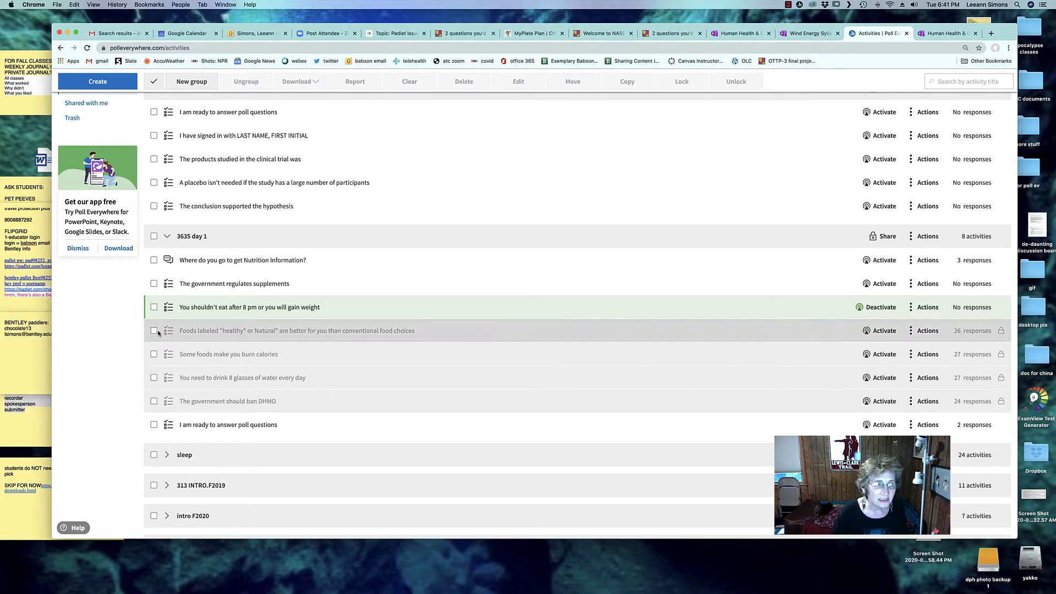
click(153, 307)
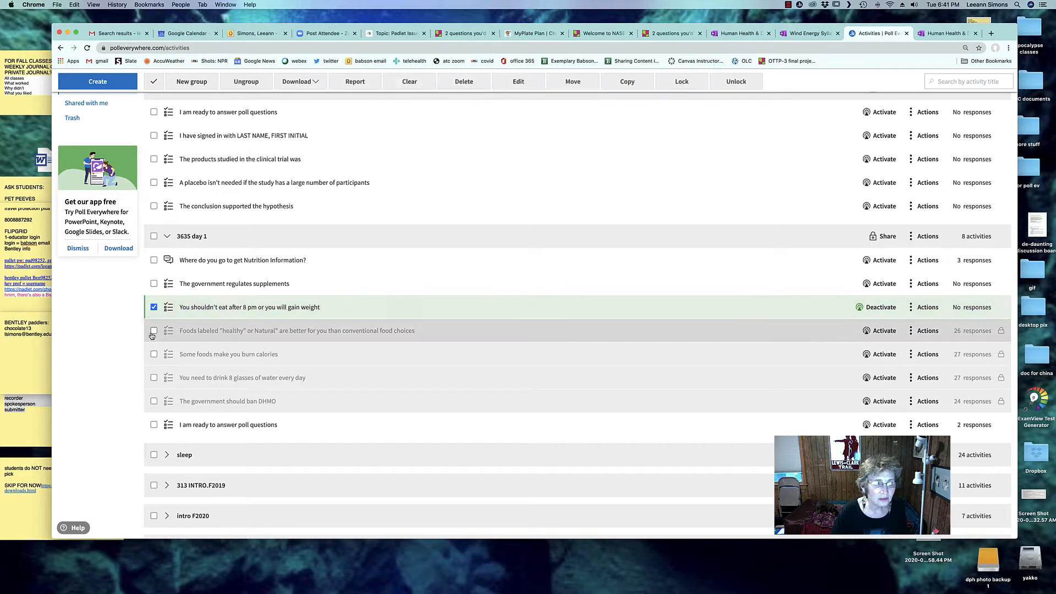
click(154, 353)
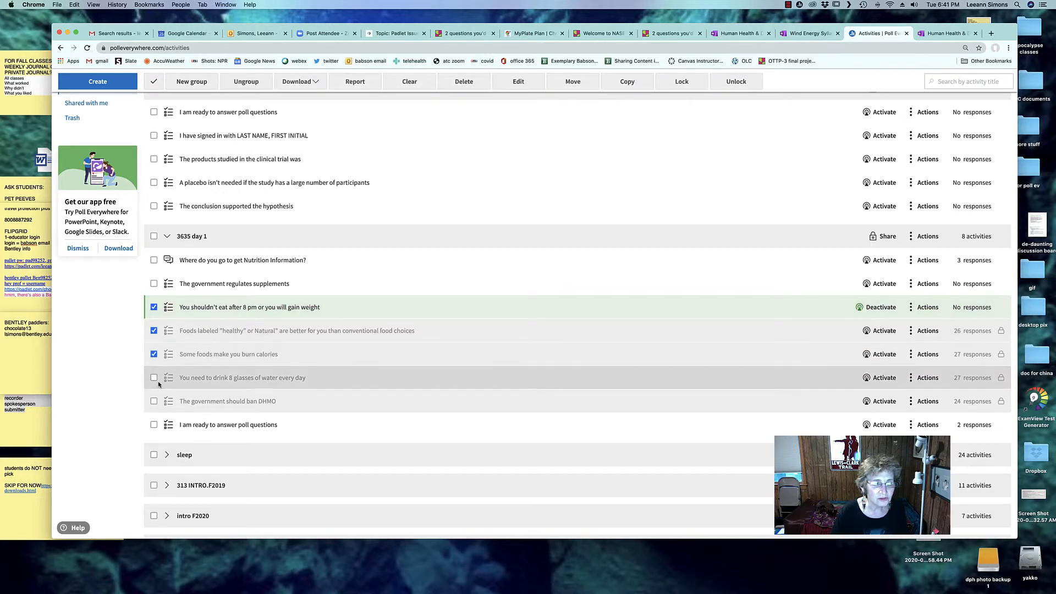
click(154, 377)
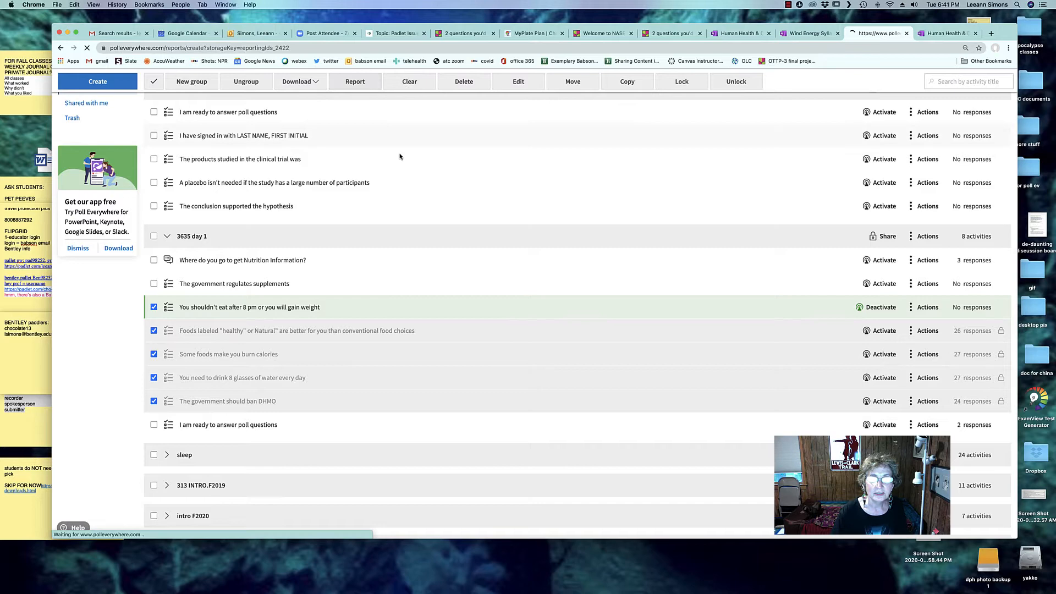
Choose the Gradebook report type and finish generating the report for the selected polls.
click(354, 81)
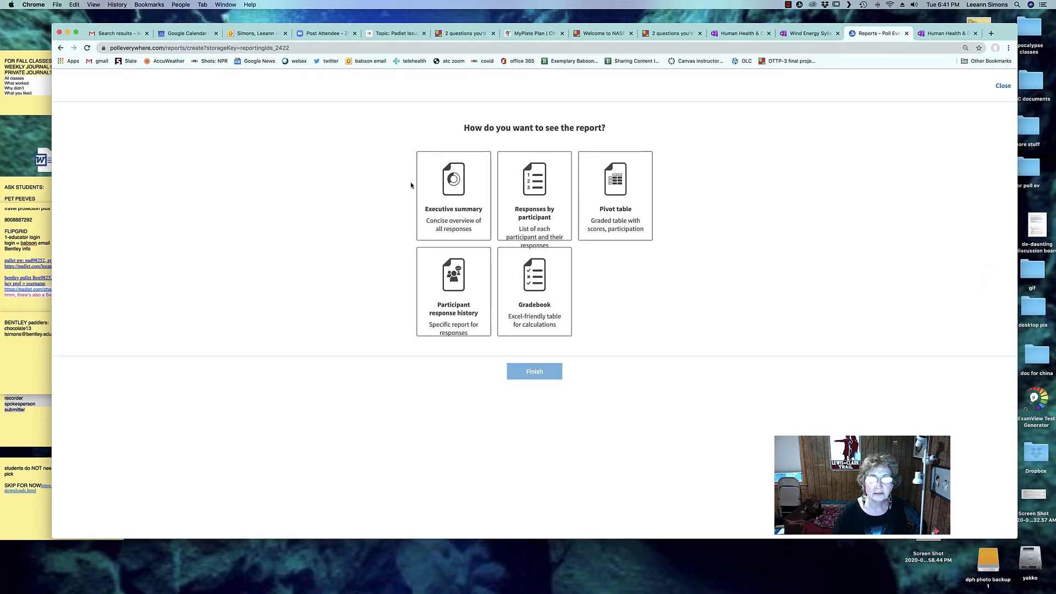
click(534, 290)
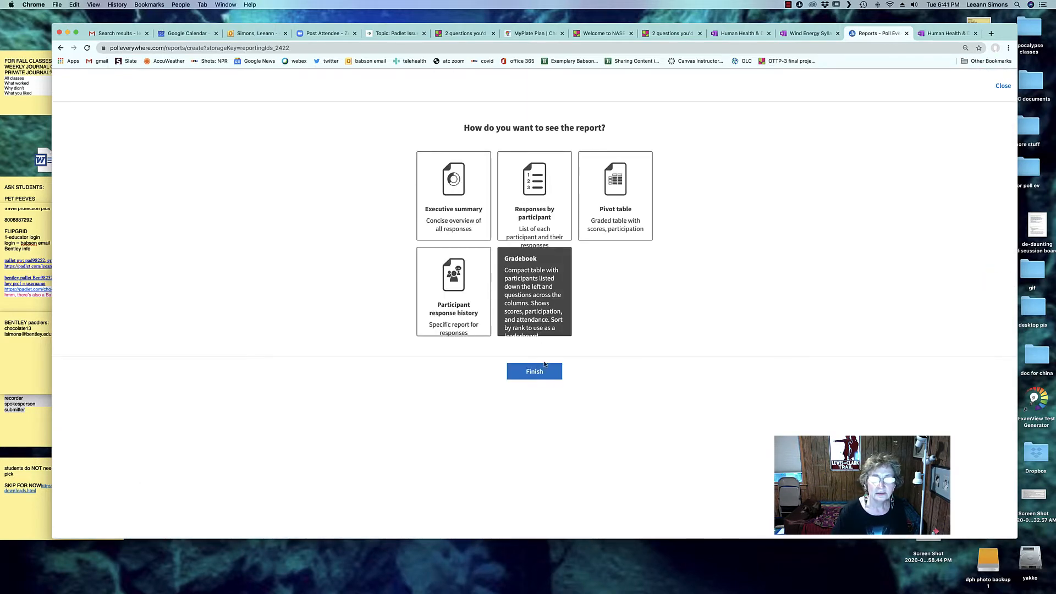
click(534, 371)
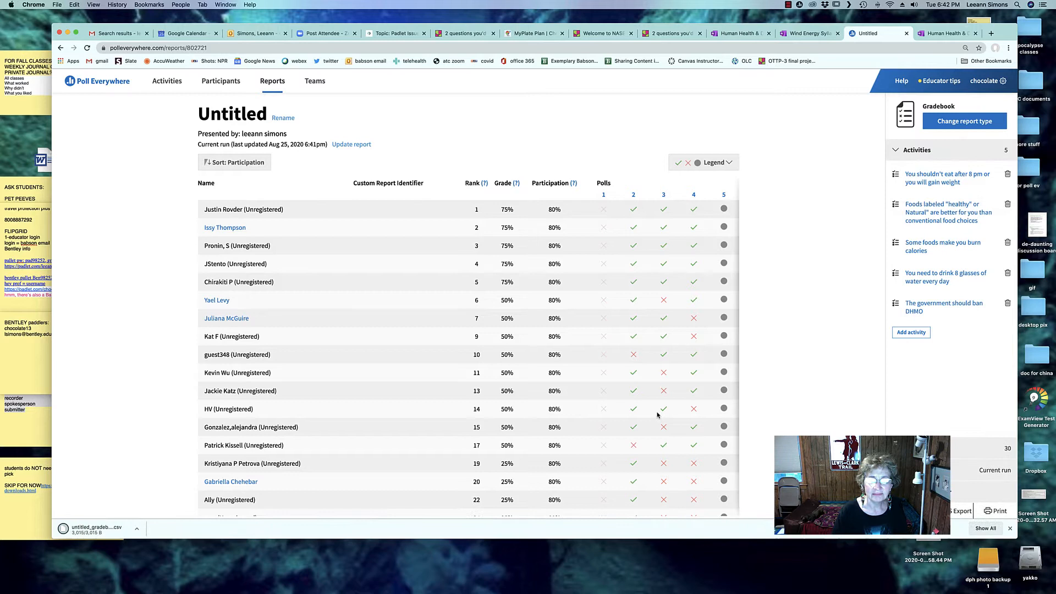
Open the untitled_gradebook CSV from Chrome's download bar in Excel.
click(91, 529)
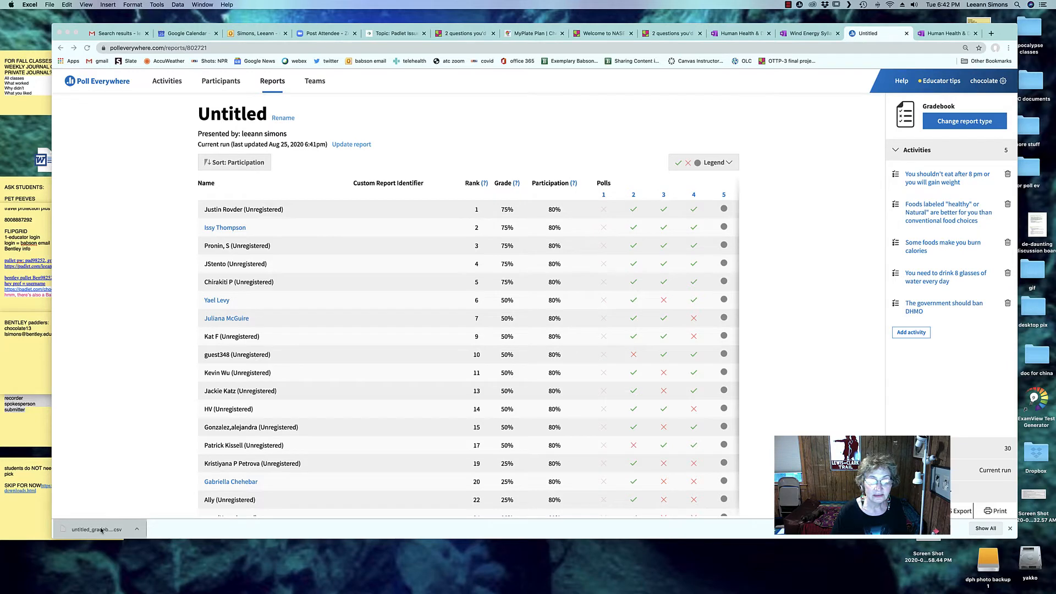
click(94, 529)
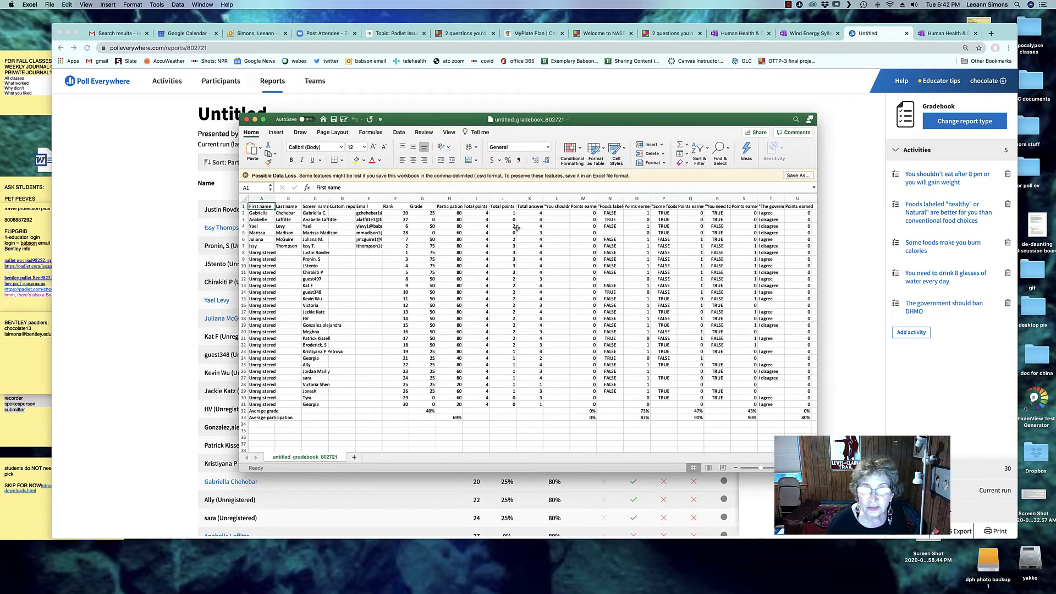
Inspect the header cells, then fill column J (Total points earned) with yellow.
click(529, 206)
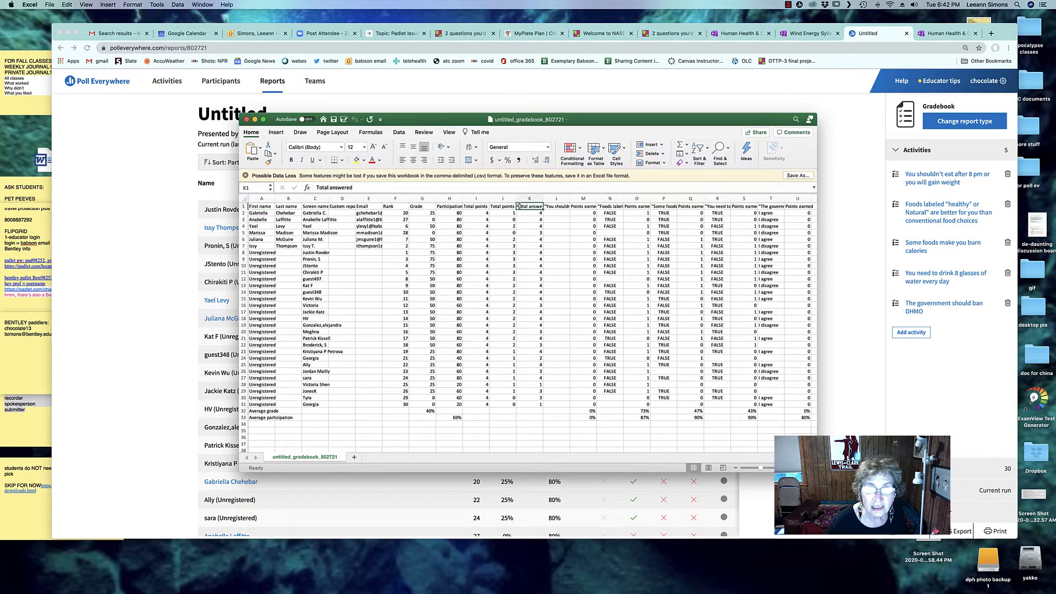
click(502, 206)
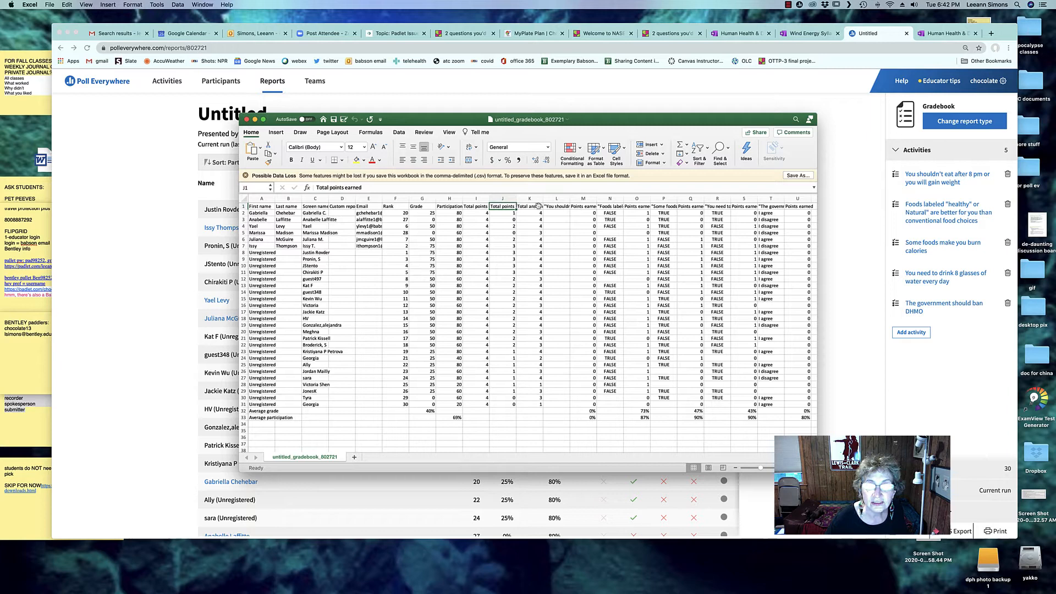
click(529, 206)
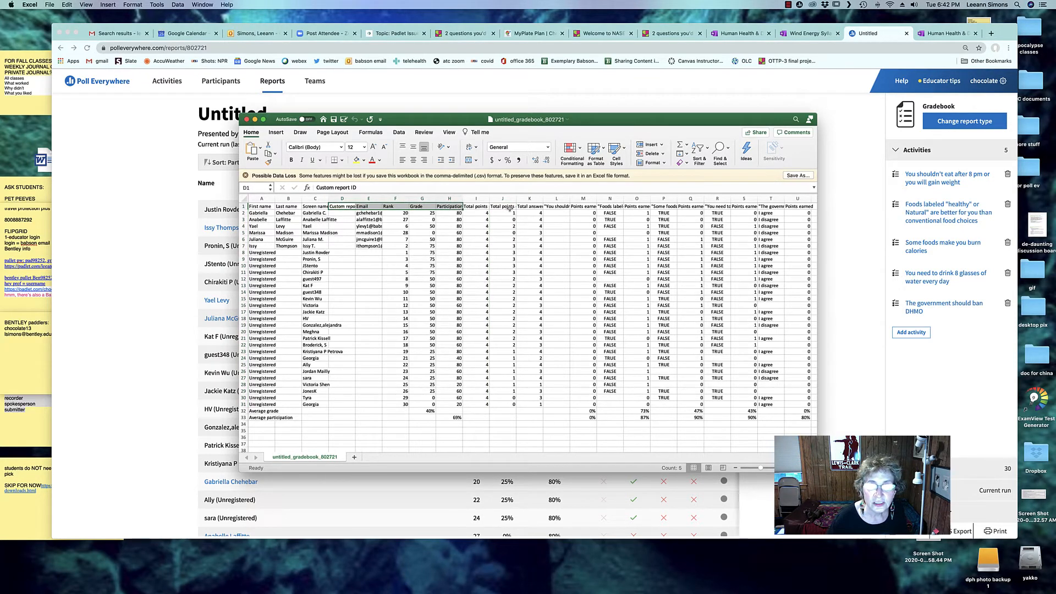
click(502, 206)
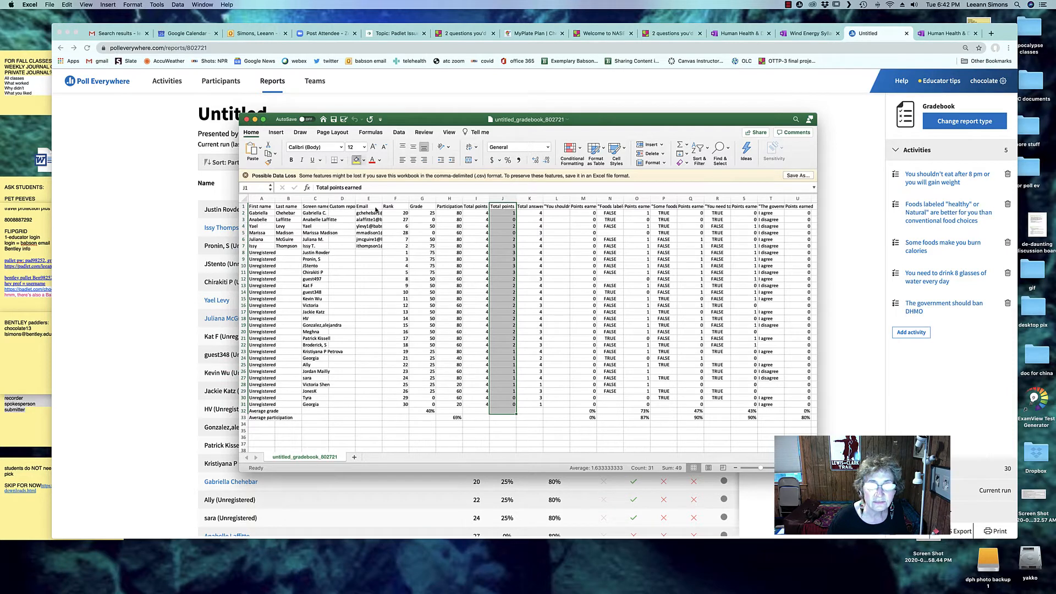
click(502, 198)
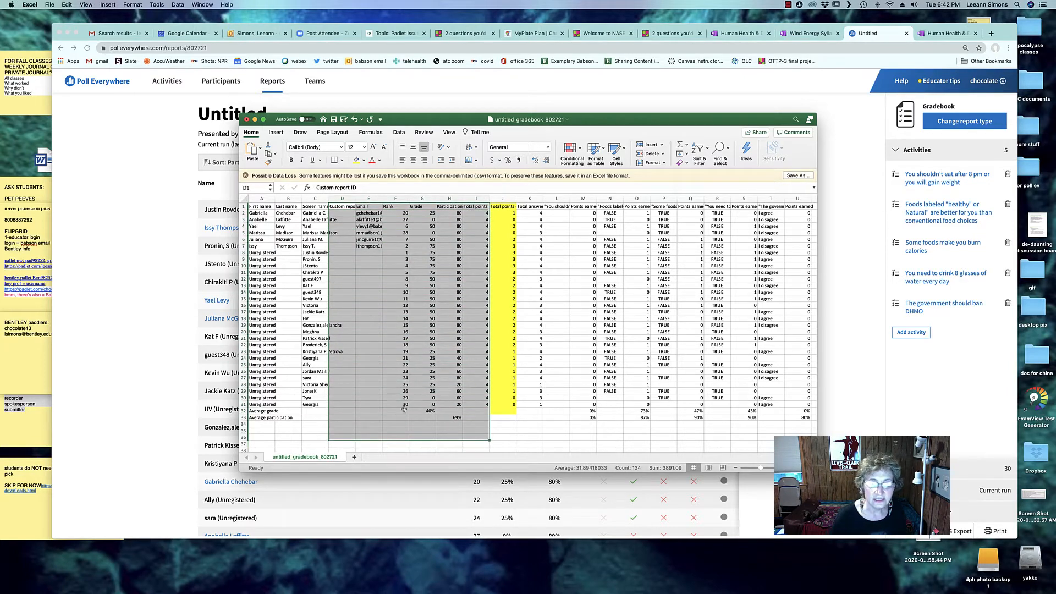
Delete the selected block's entire rows, then restore the deleted gradebook data.
right_click(404, 411)
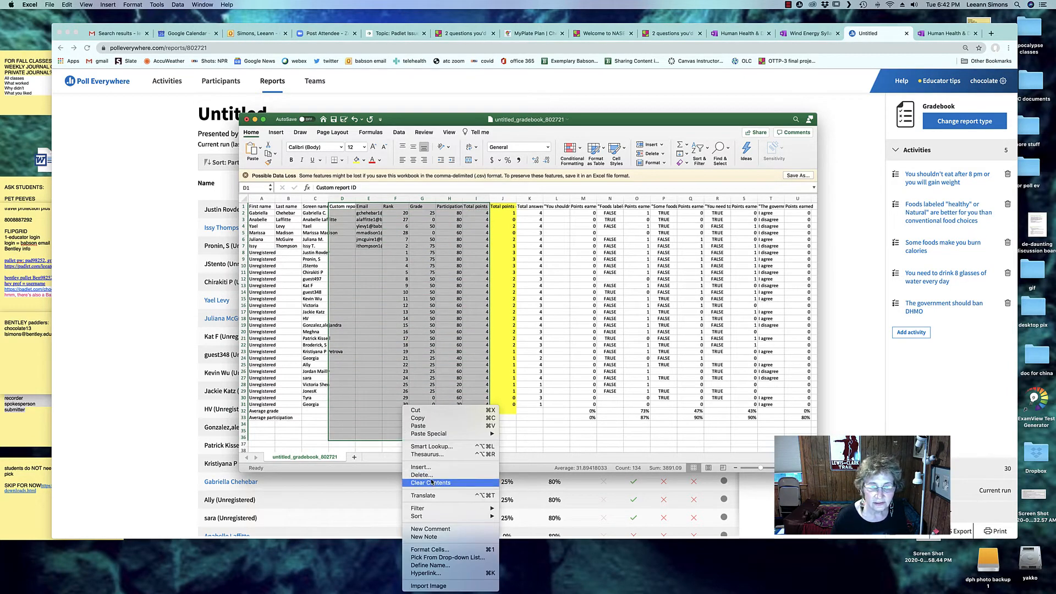
click(421, 474)
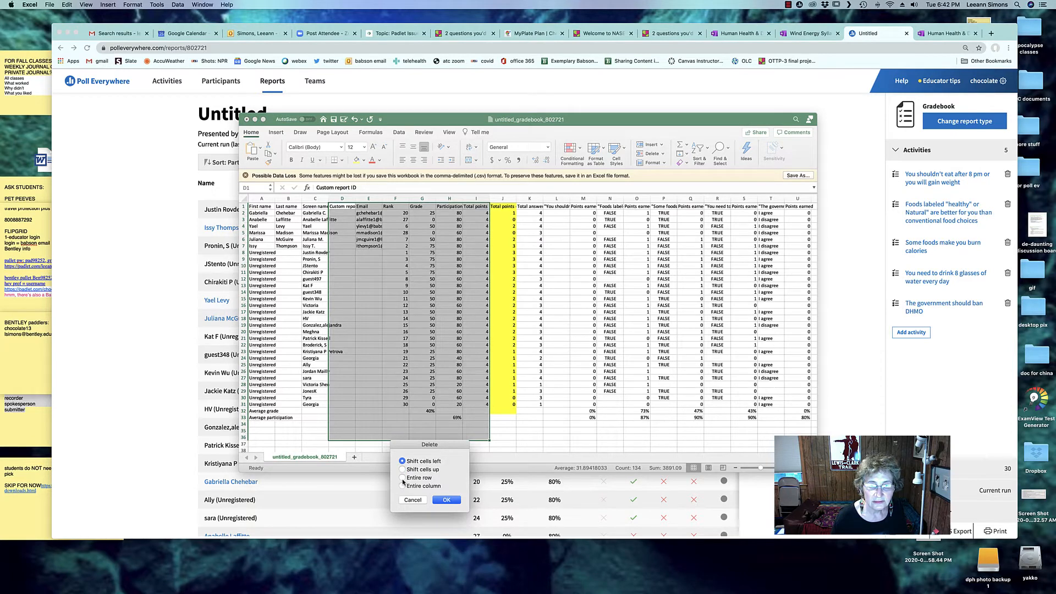
click(403, 477)
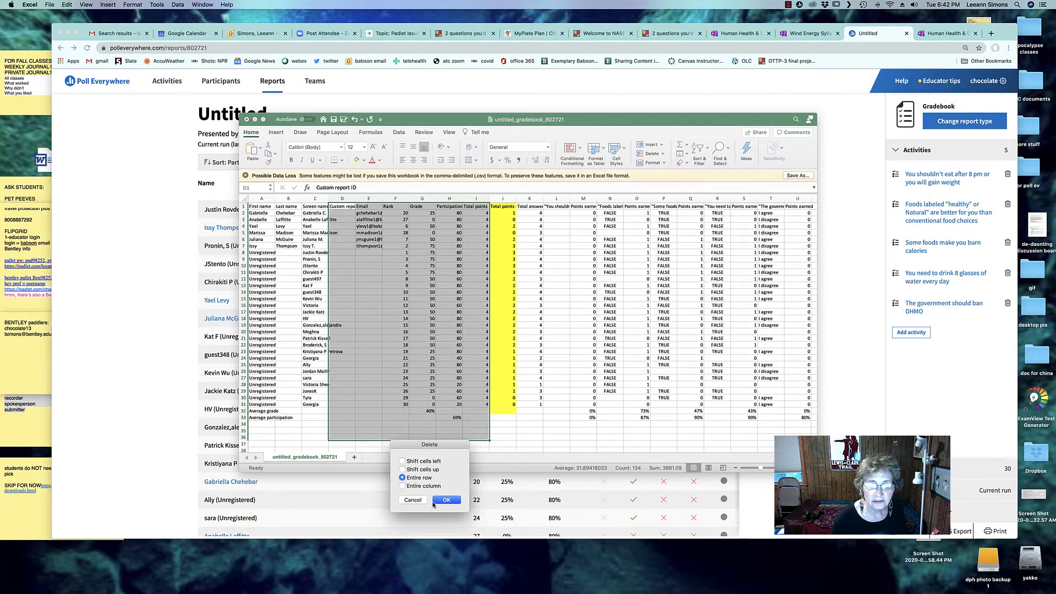
click(446, 500)
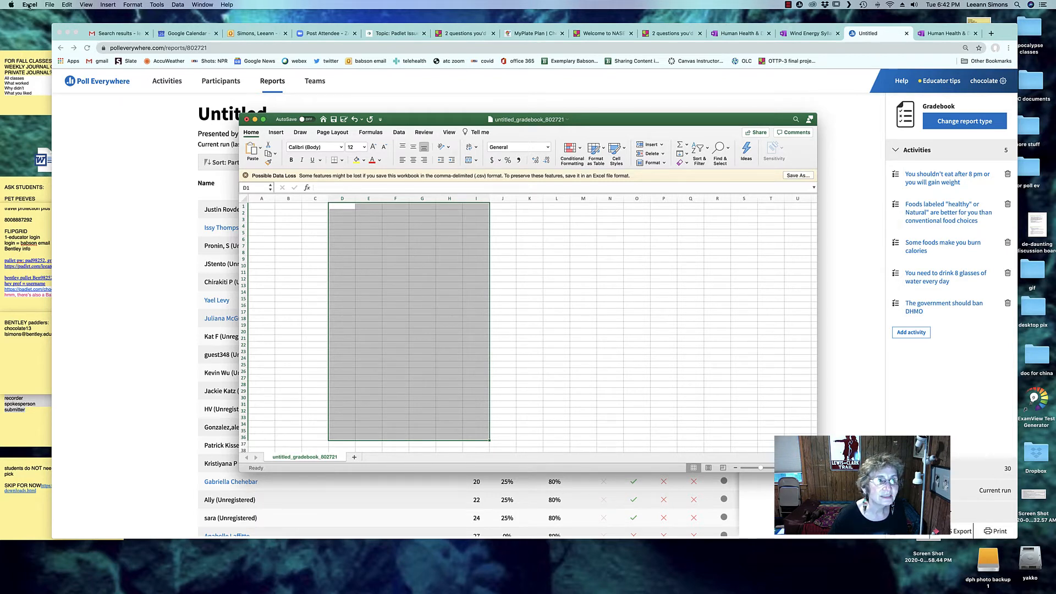
click(66, 5)
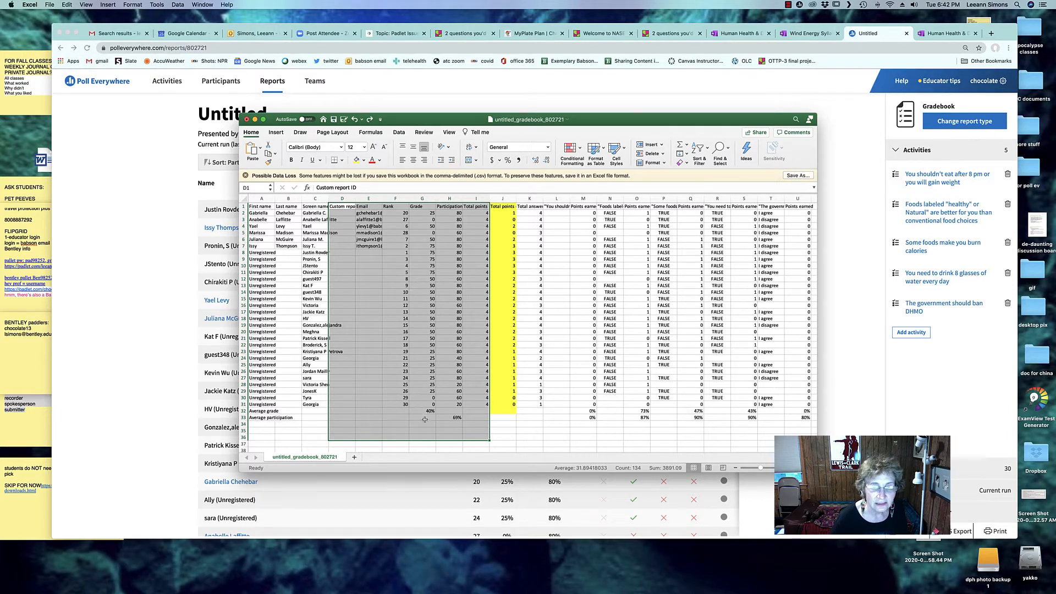
Clear the selected columns' contents, resize a column, then undo the width change.
right_click(424, 419)
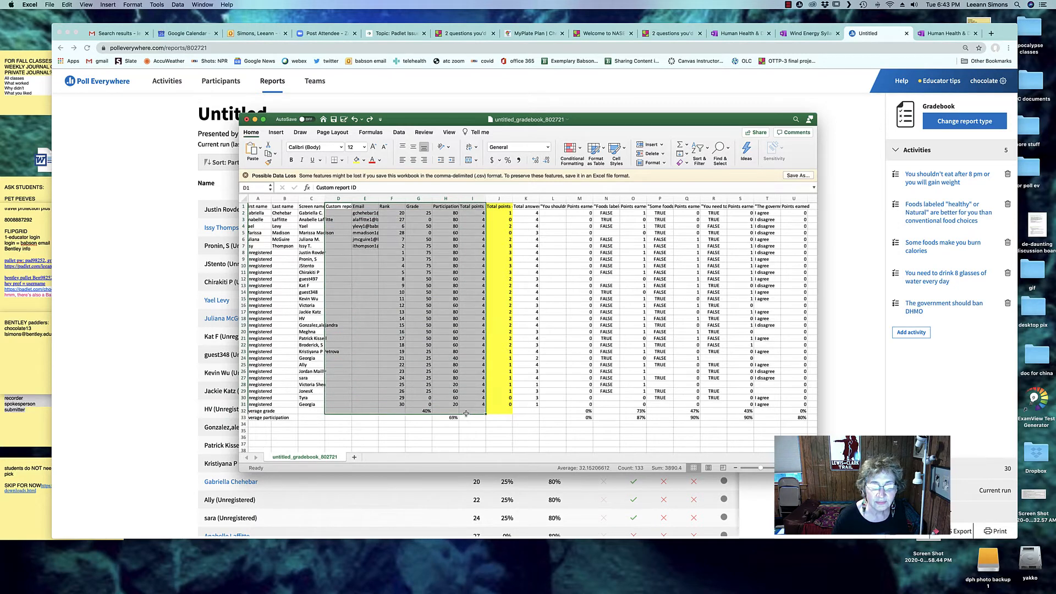
right_click(471, 411)
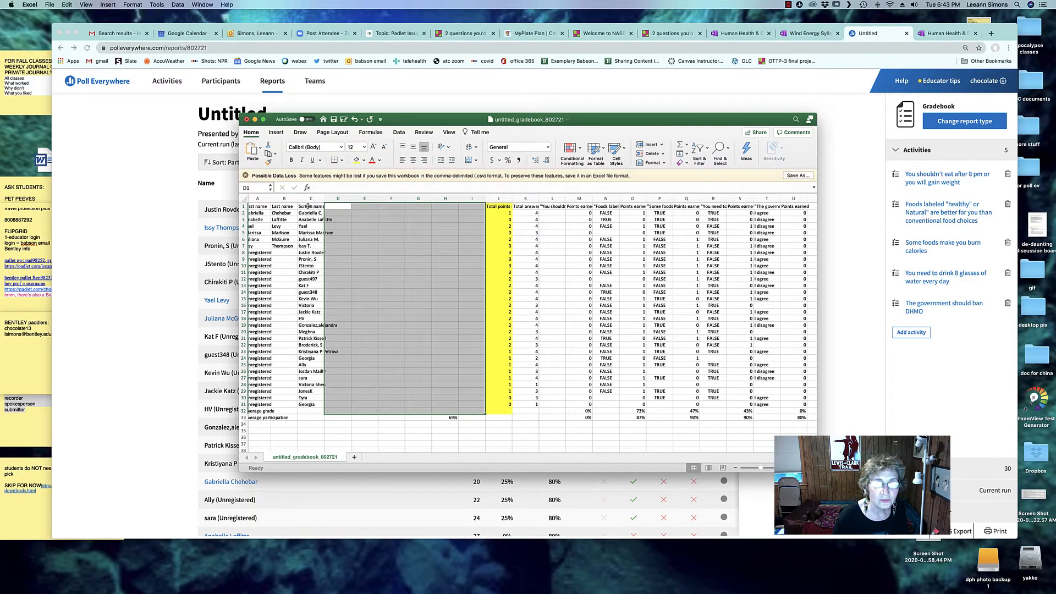
drag(445, 198, 471, 197)
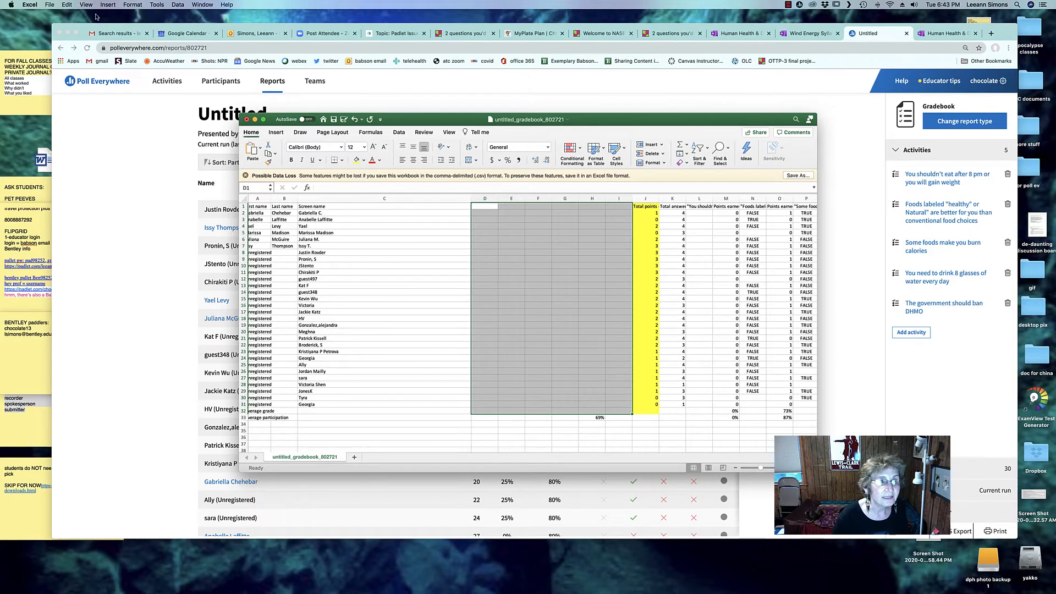
click(66, 4)
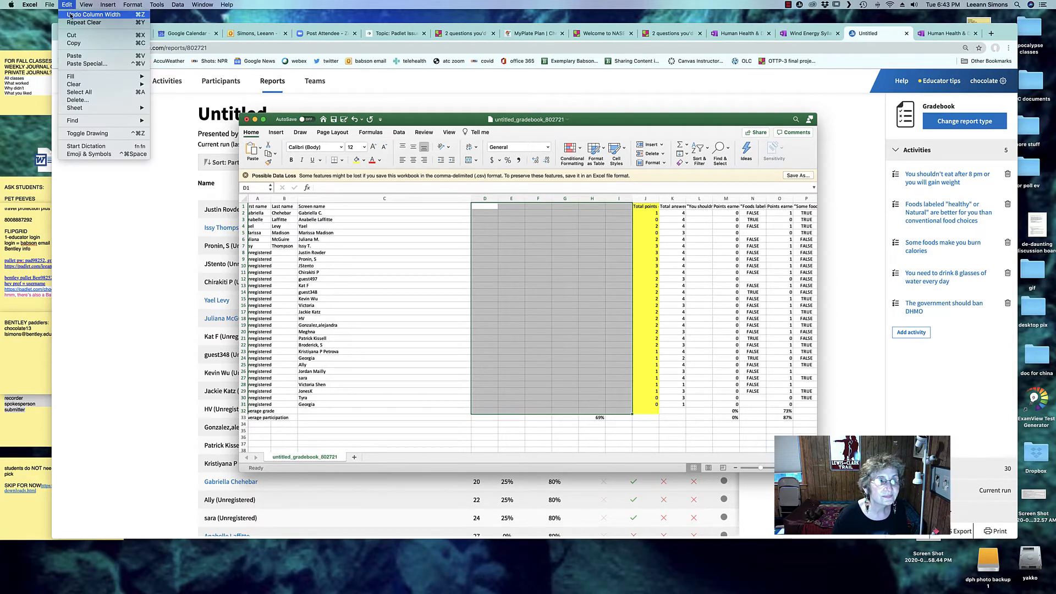
click(93, 13)
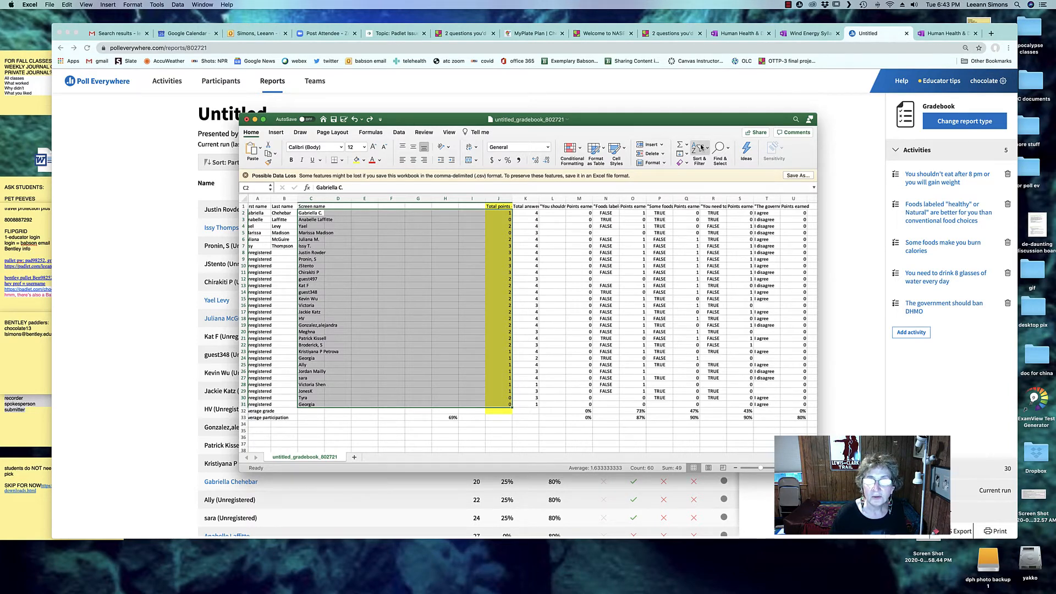
Sort the gradebook A to Z by Screen name and close the workbook.
click(698, 150)
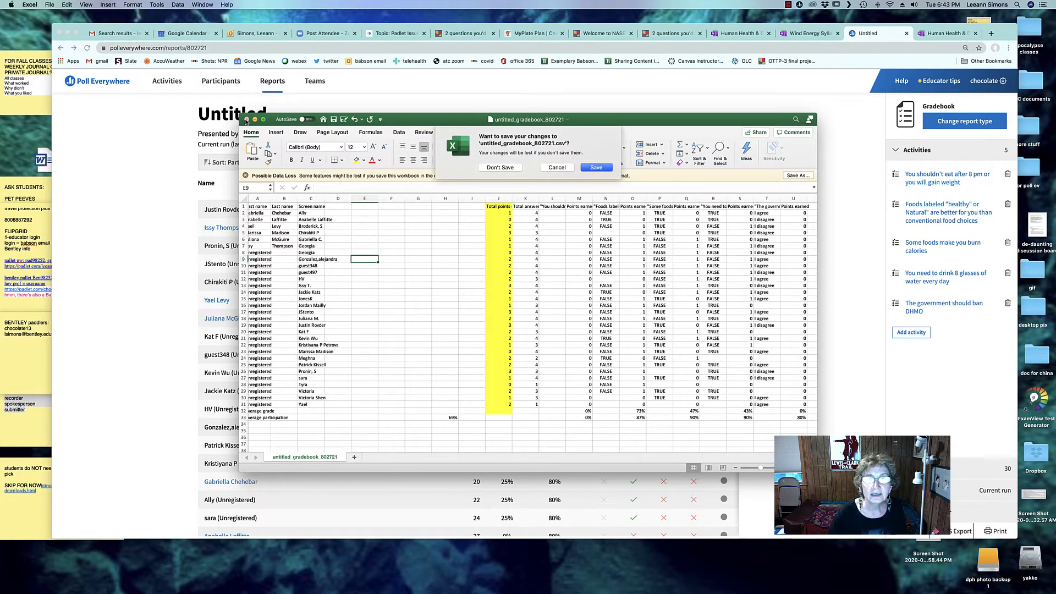
click(500, 167)
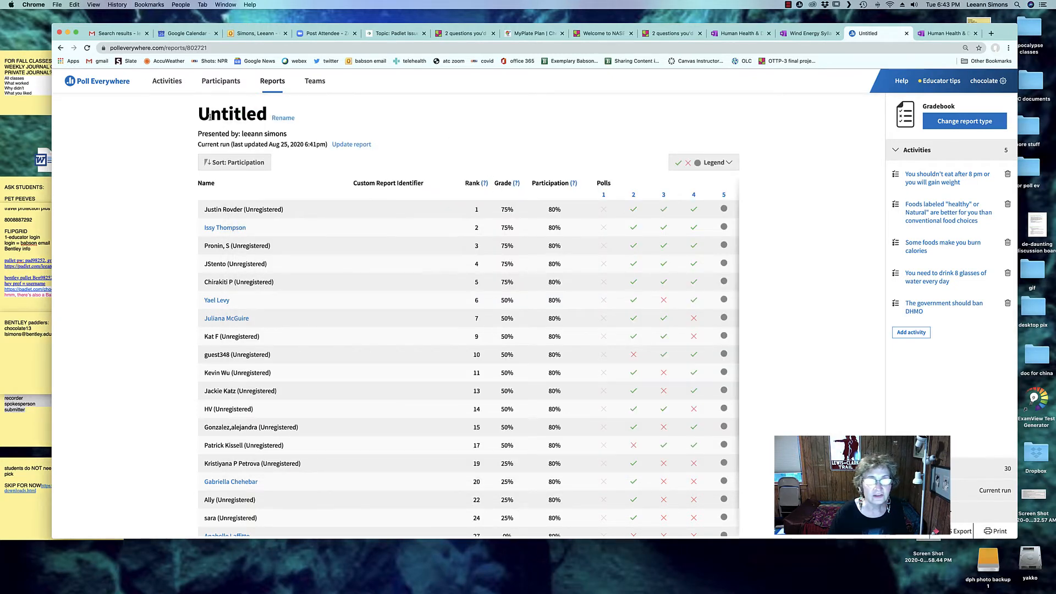
Expand the 313.CHO.F20 group under Activities and open 'I am ready for poll questions'.
click(167, 81)
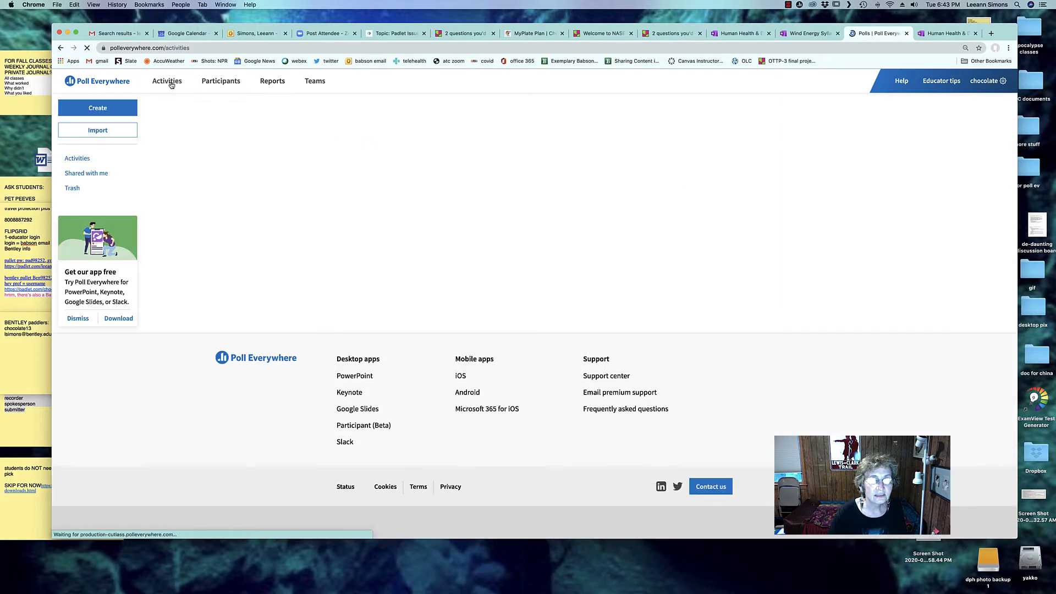
click(167, 81)
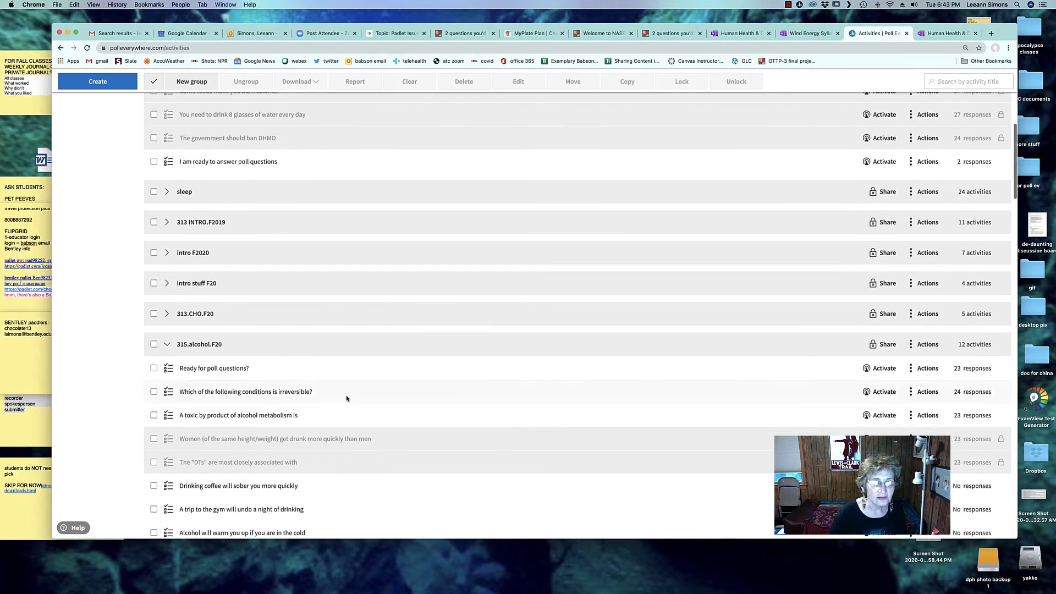
scroll(down, 3)
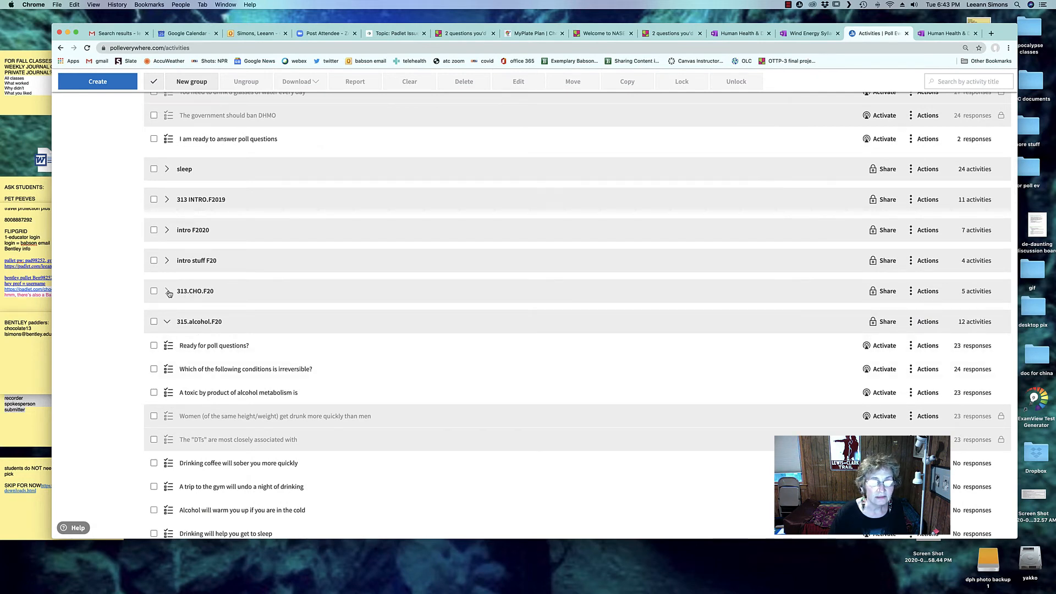
click(168, 291)
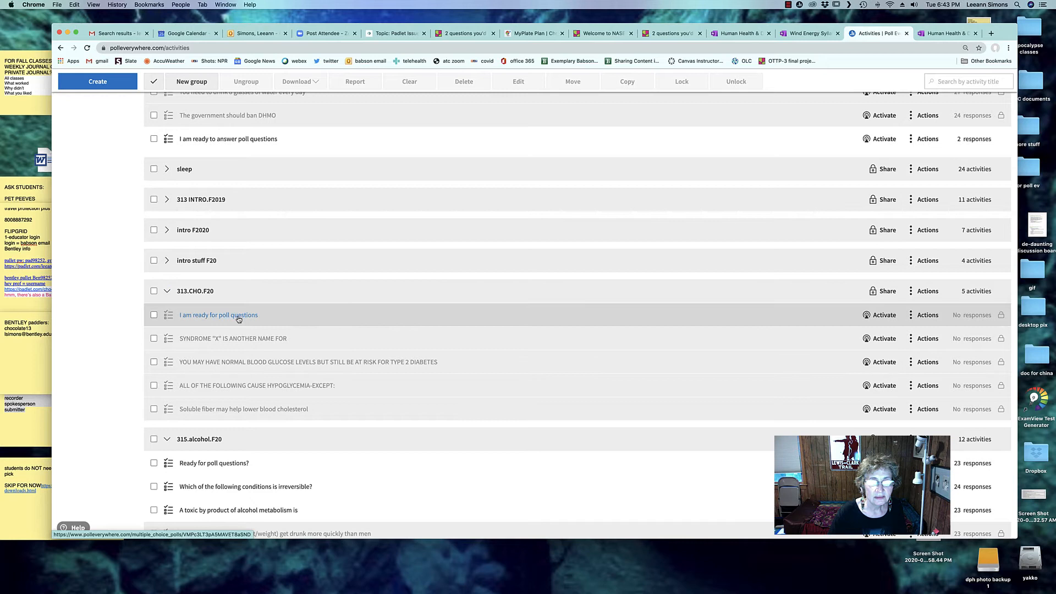
click(218, 314)
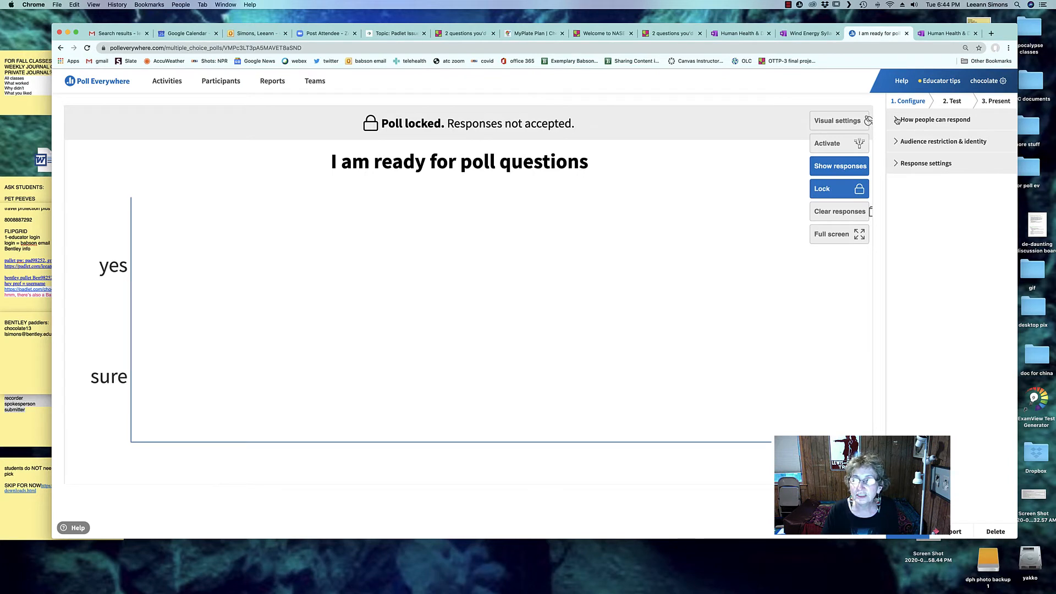
In Visual settings, keep total results off the chart, then unlock the poll.
click(933, 119)
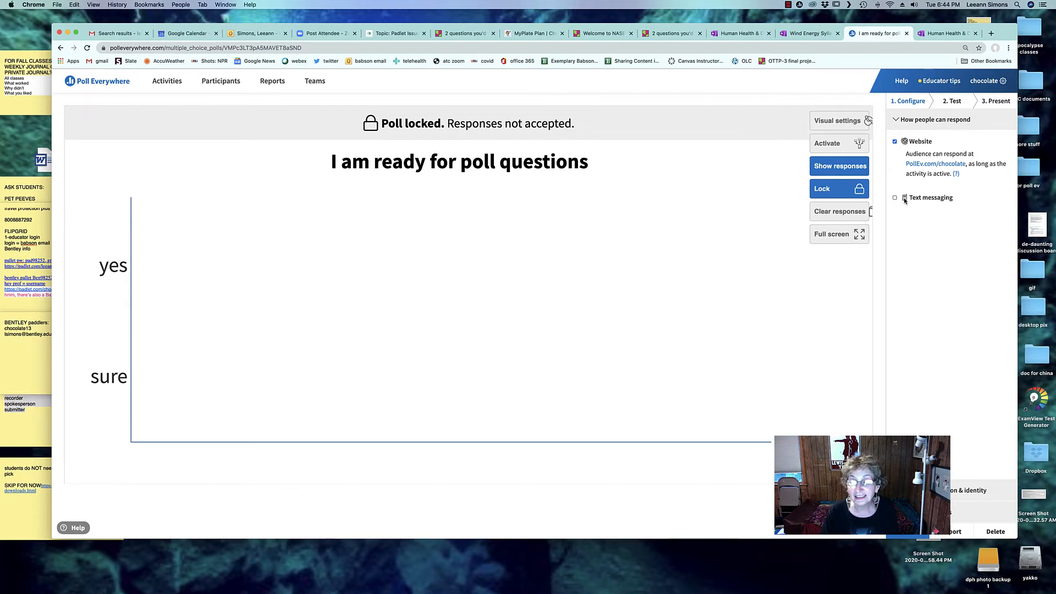
click(837, 120)
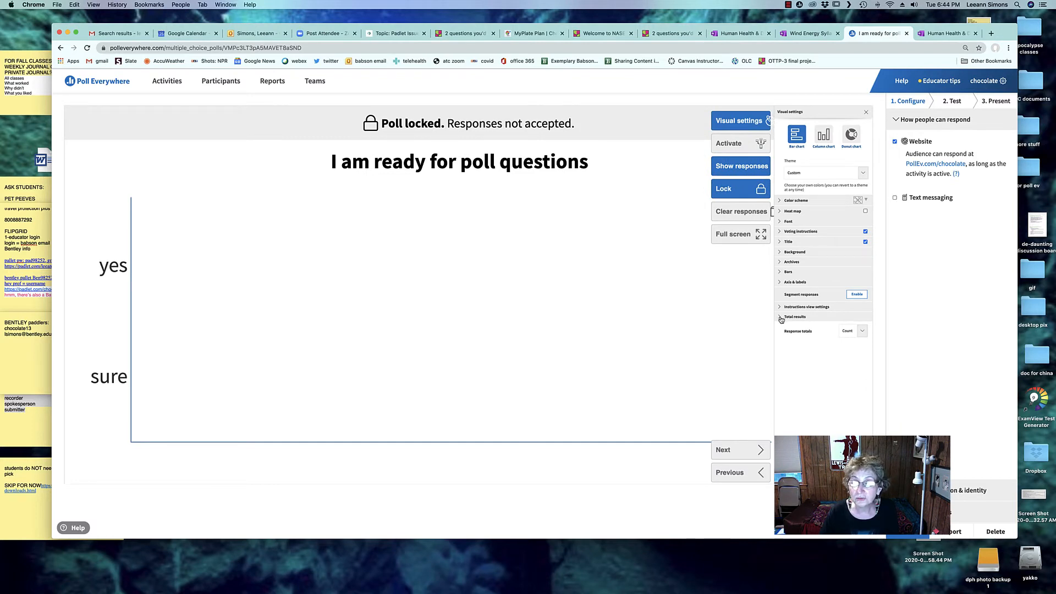
click(795, 317)
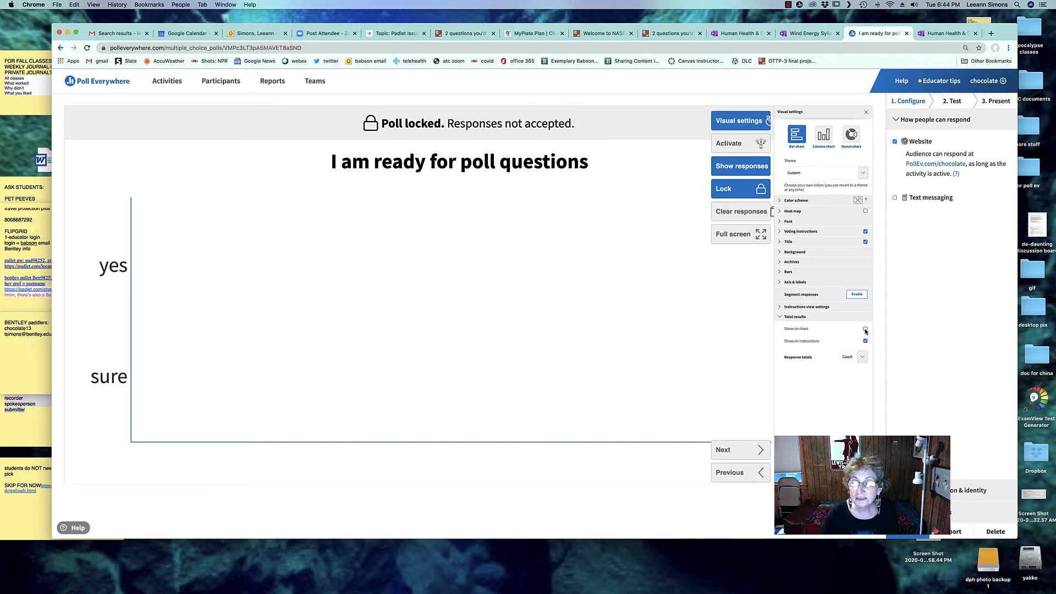
click(864, 328)
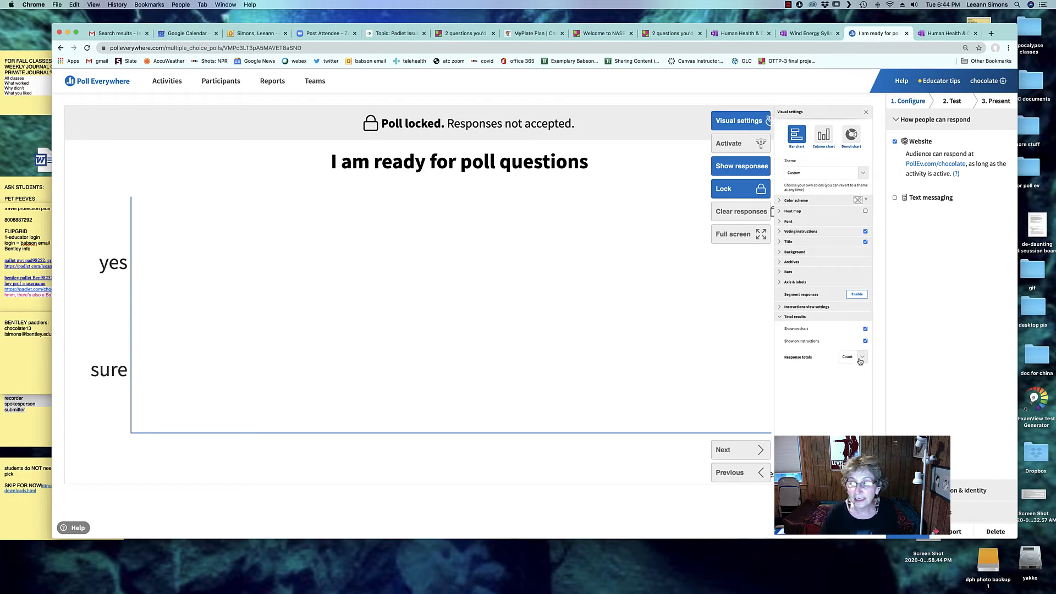
click(861, 357)
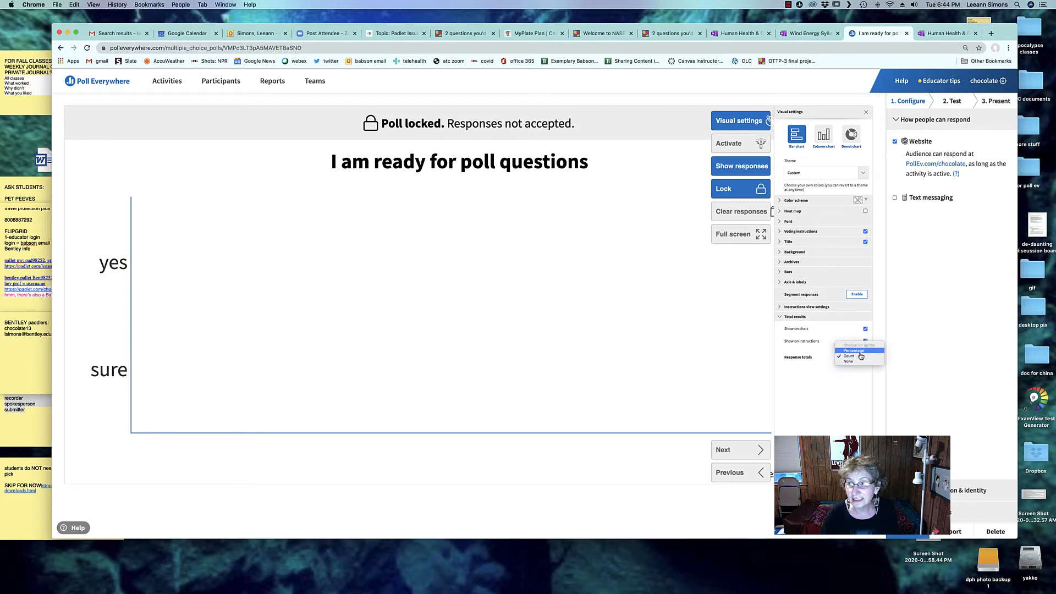
click(860, 361)
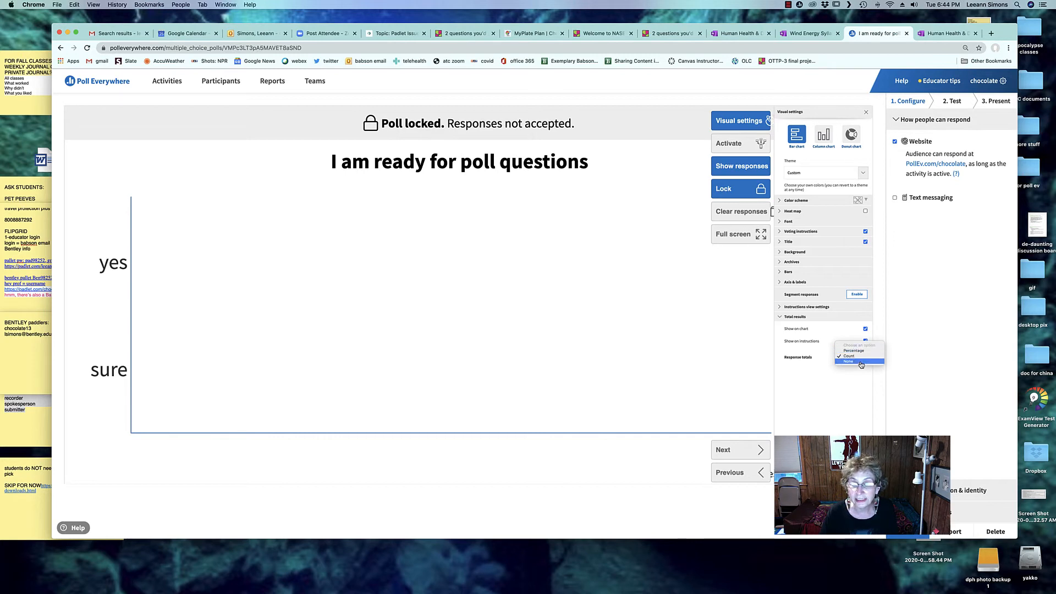
click(848, 354)
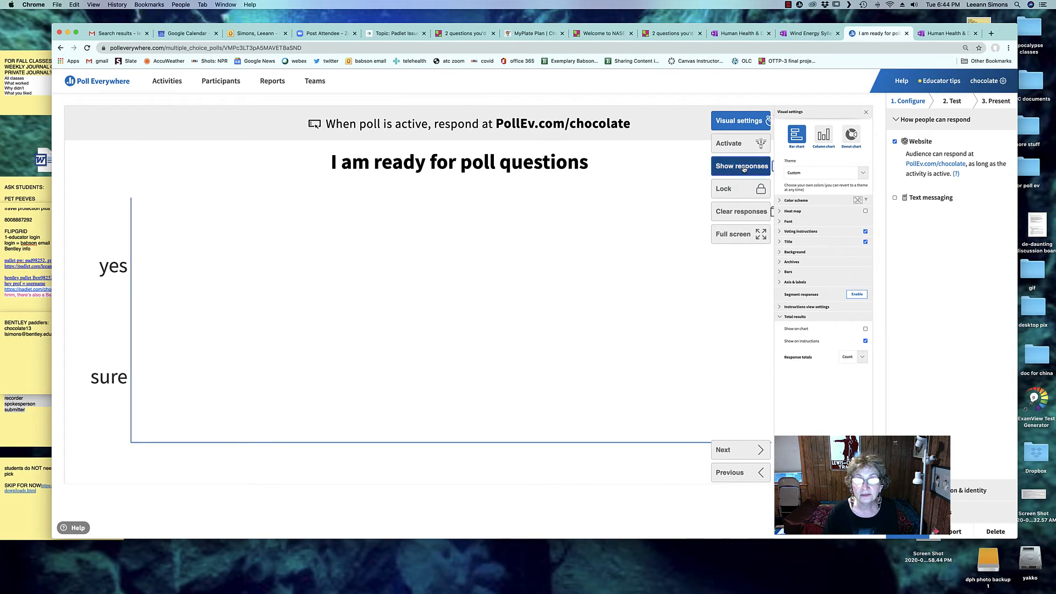
Toggle Show responses to hide results on the presented poll.
click(740, 165)
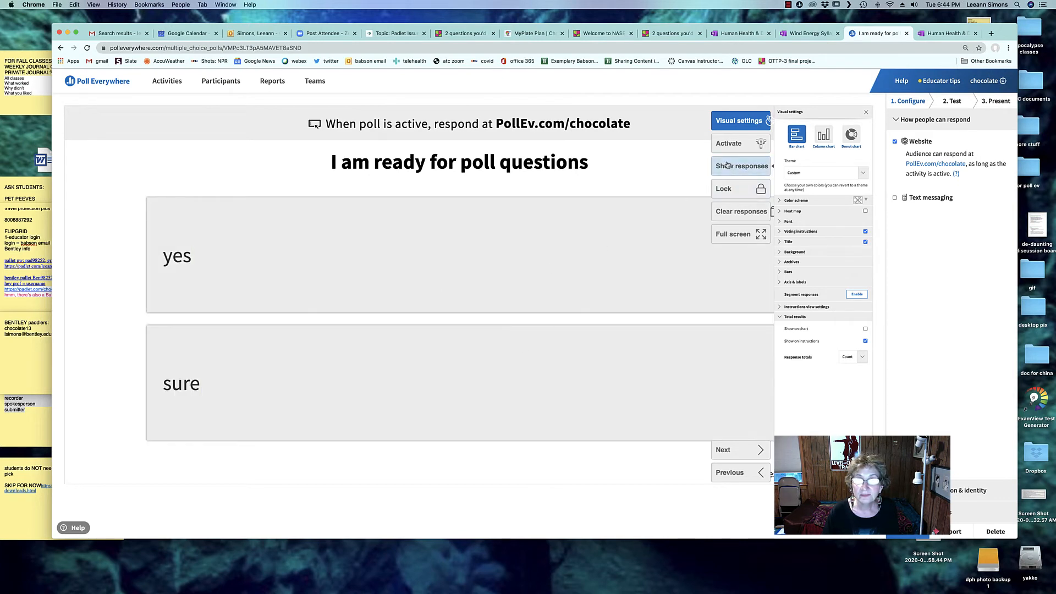
click(740, 166)
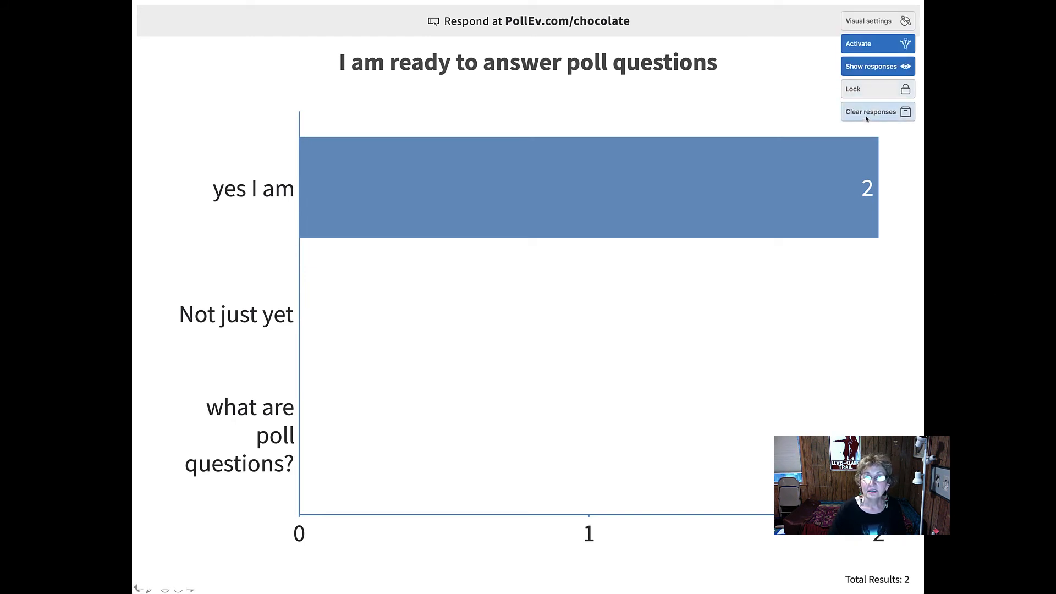
Clear the poll's votes to zero and lock it against new responses, keeping the response chart shown.
click(870, 111)
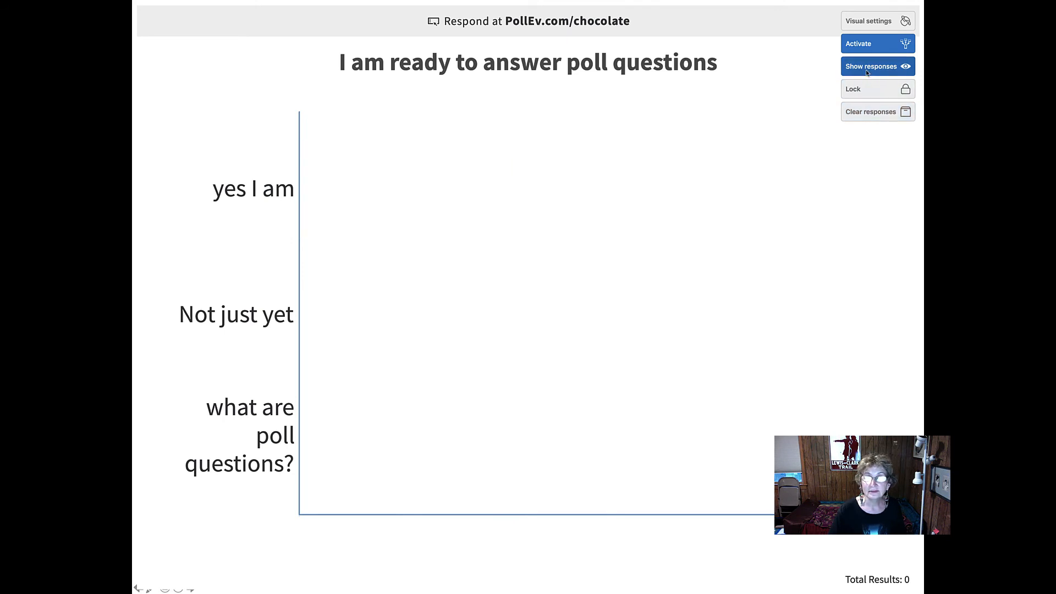
click(871, 66)
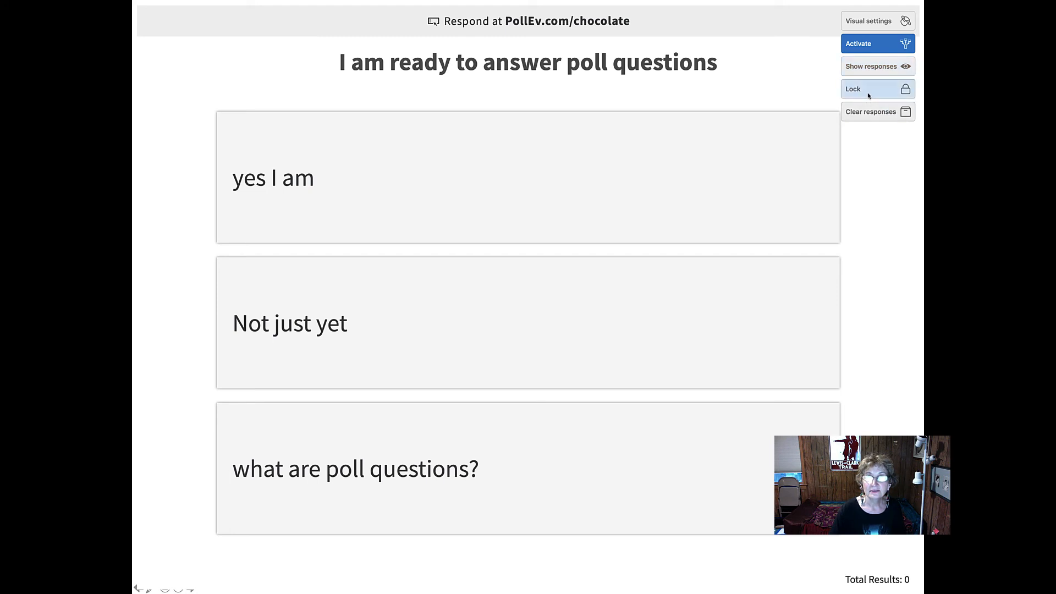
click(877, 88)
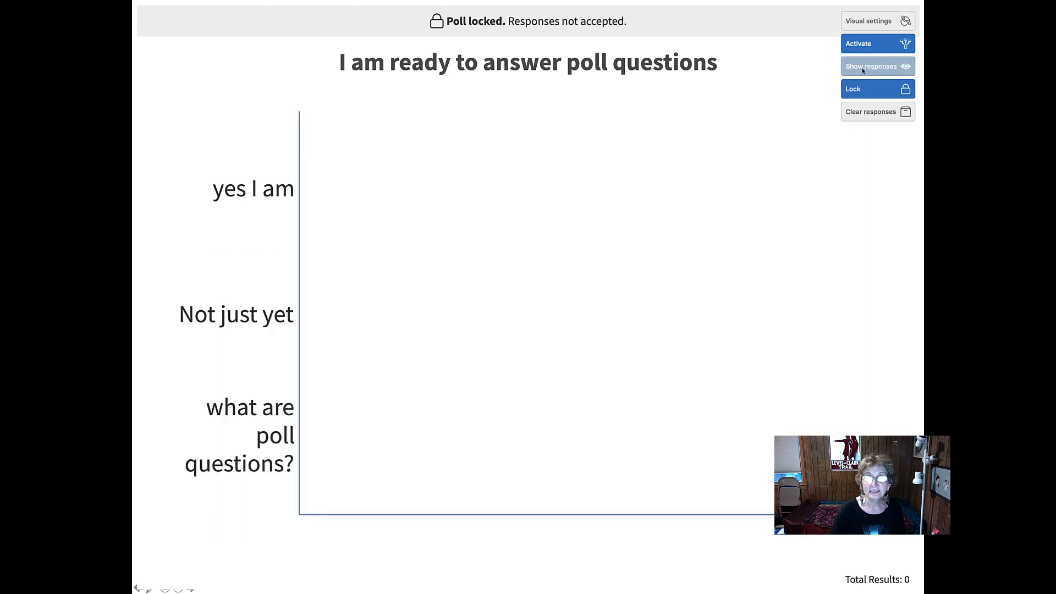
click(877, 66)
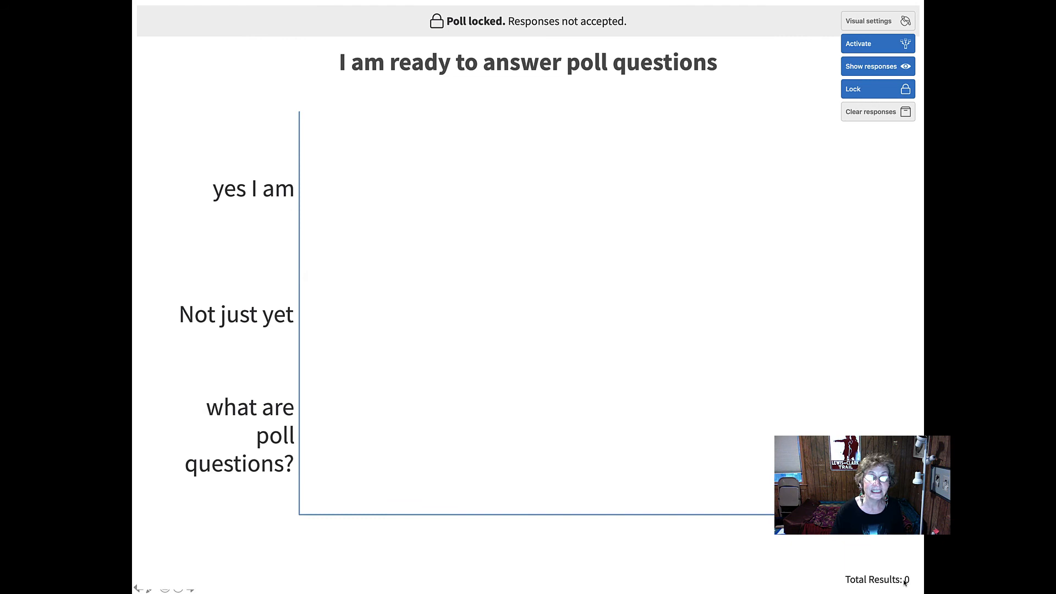
mouse_move(888, 561)
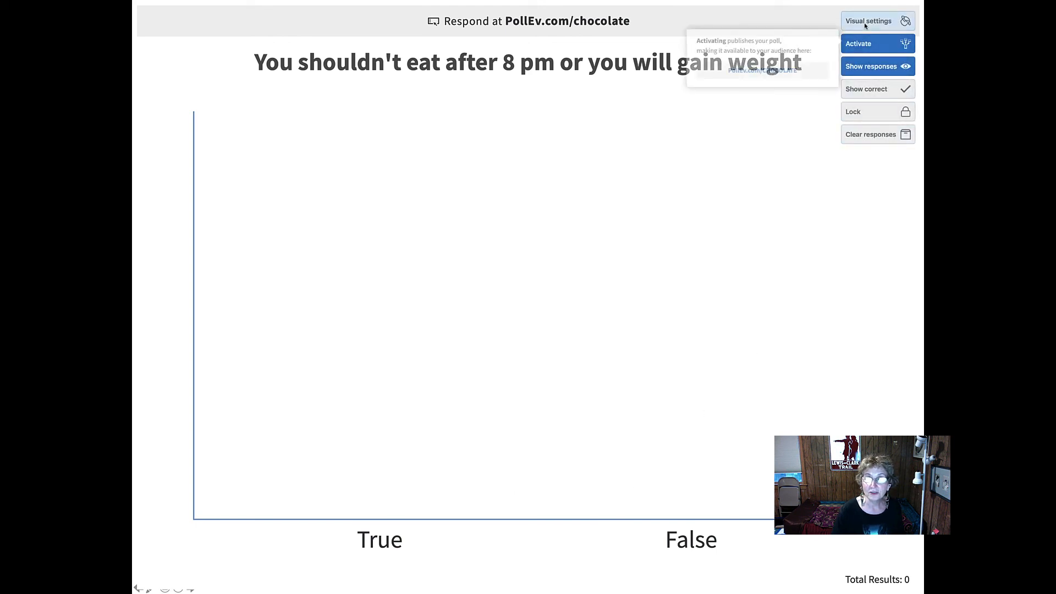
Open visual settings for the 'You shouldn't eat after 8 pm' true/false poll.
click(868, 21)
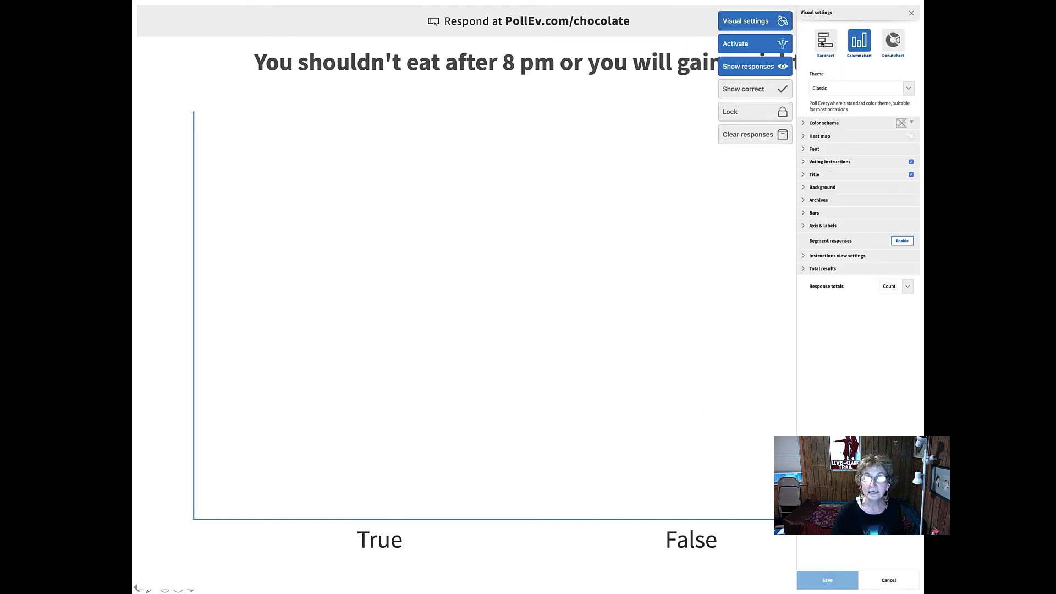